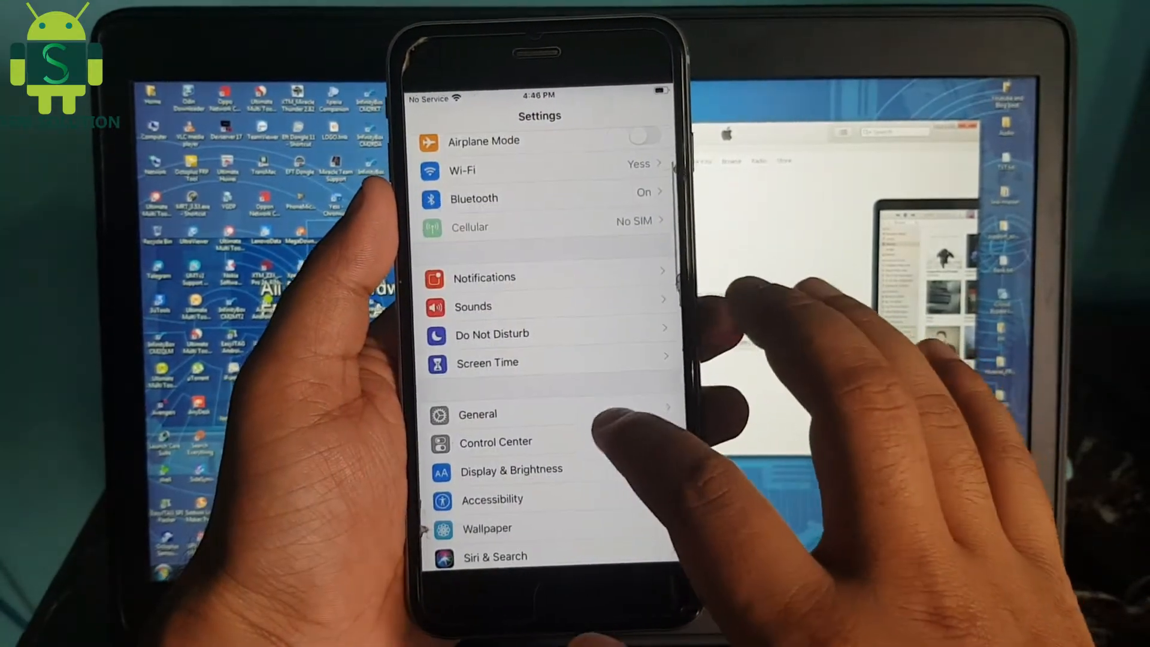
Put the connected iPhone 6s Plus into recovery mode so iTunes shows the restore prompt
{"action": "left_click", "coordinate": [478, 414]}
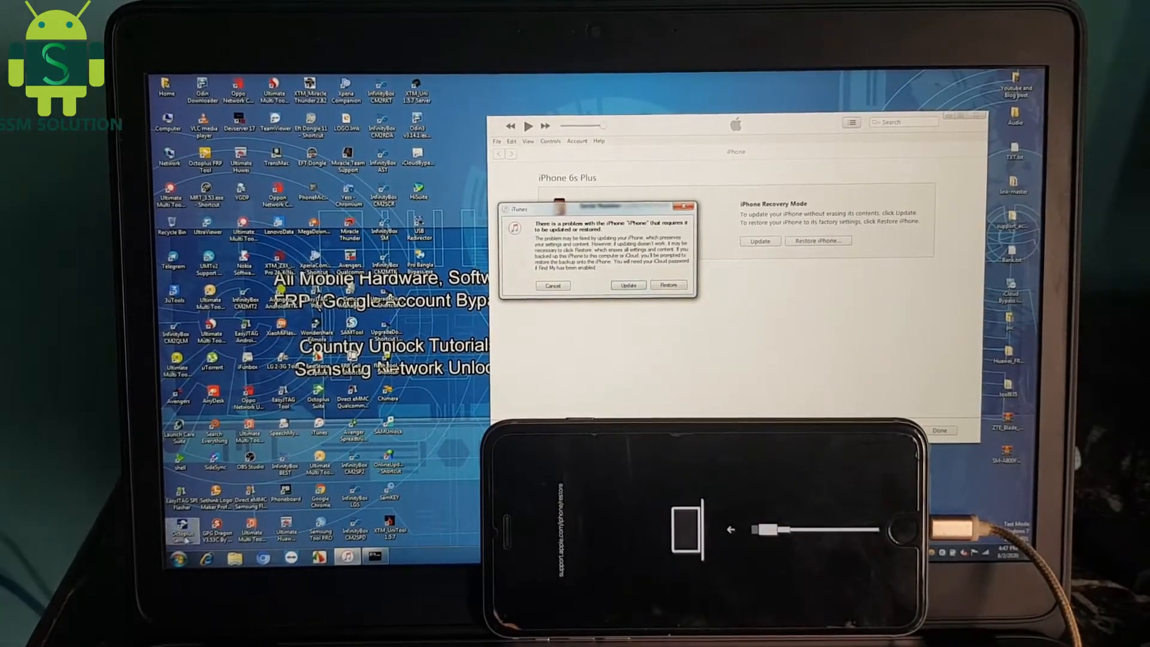
Cancel the iTunes recovery dialog and restart the laptop into the HP Startup Menu
{"action": "left_click", "coordinate": [167, 558]}
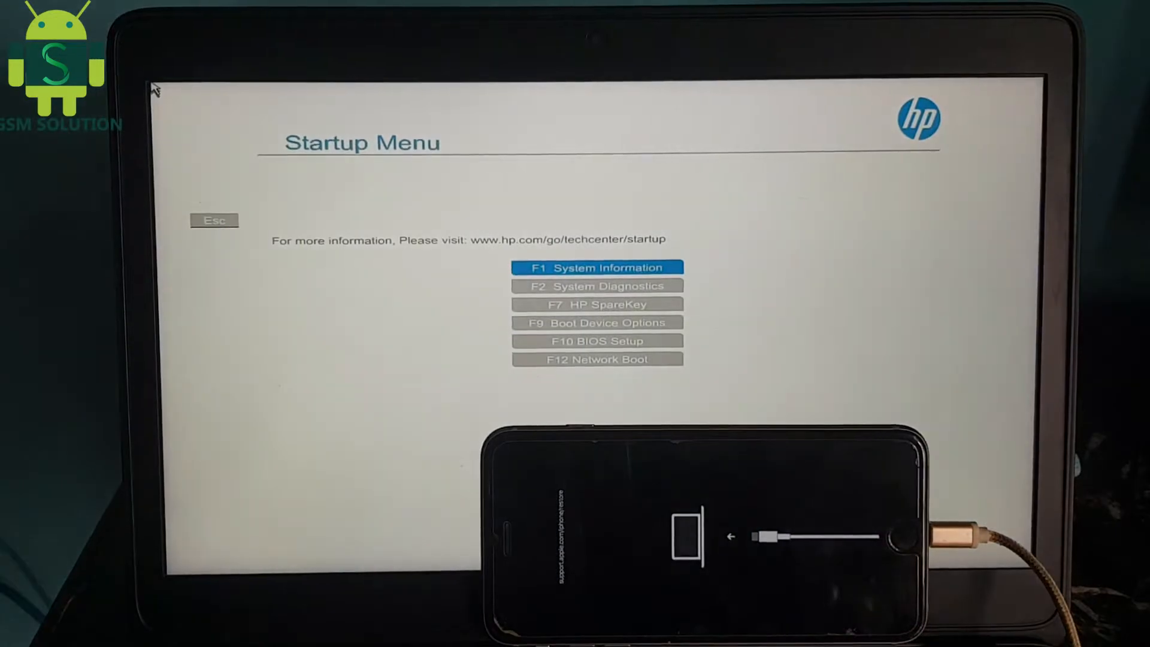
Boot the laptop from the checkra1n USB drive via F9 Boot Device Options
{"action": "key", "text": "F9"}
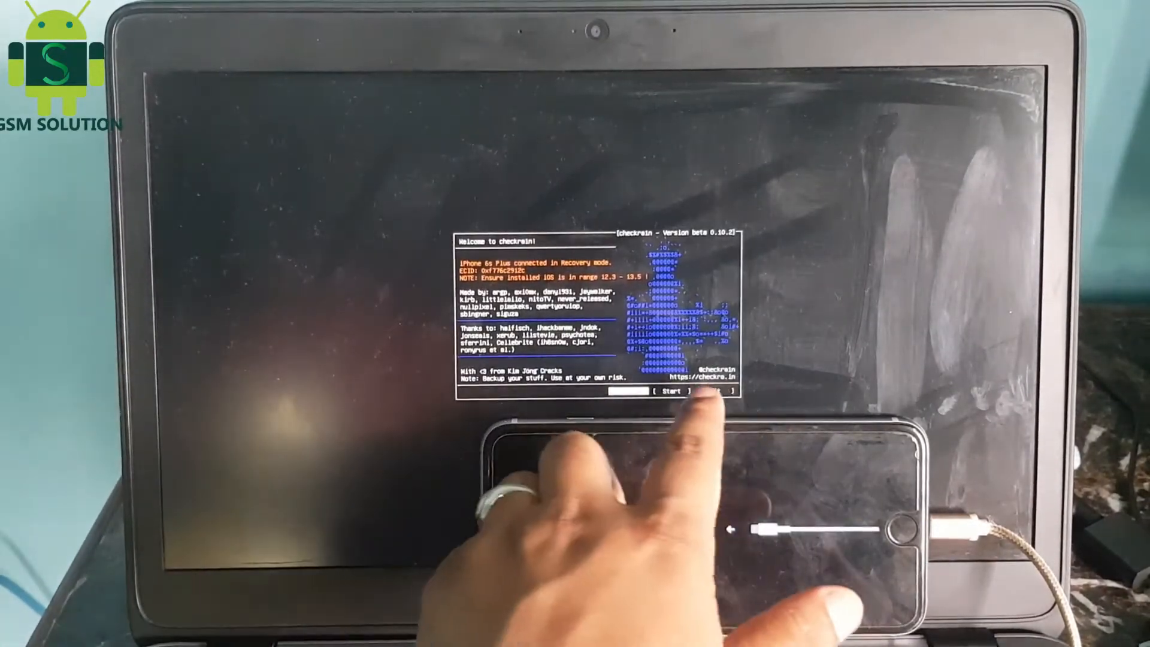
Select Start on the checkra1n welcome screen to reach the DFU mode instructions
{"action": "left_click", "coordinate": [669, 390]}
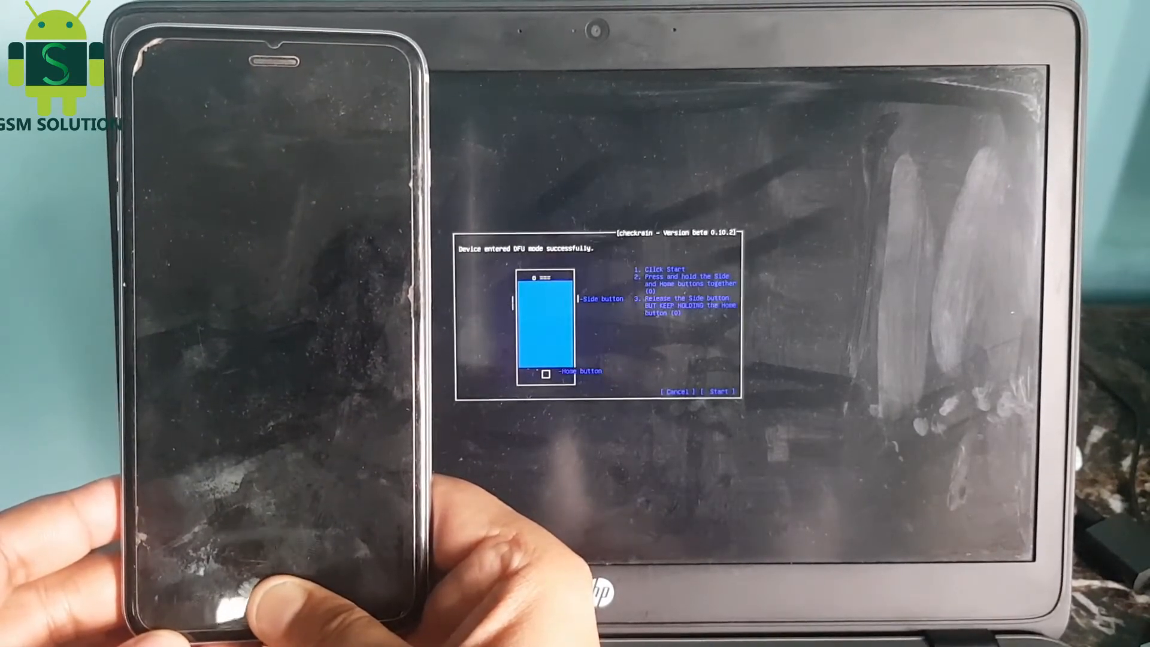
Start the checkra1n jailbreak and guide the iPhone through DFU mode until it reboots
{"action": "left_click", "coordinate": [720, 391]}
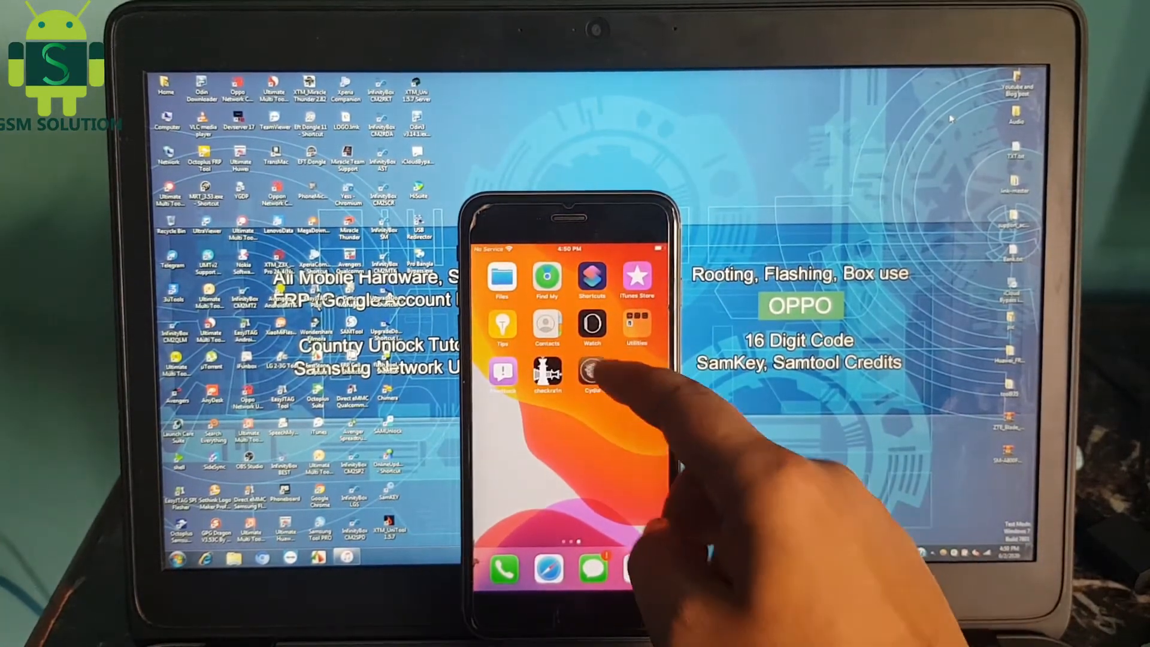
Open Settings > General > About to confirm iPhone 6s Plus on iOS 13.5.5
{"action": "left_click", "coordinate": [591, 374]}
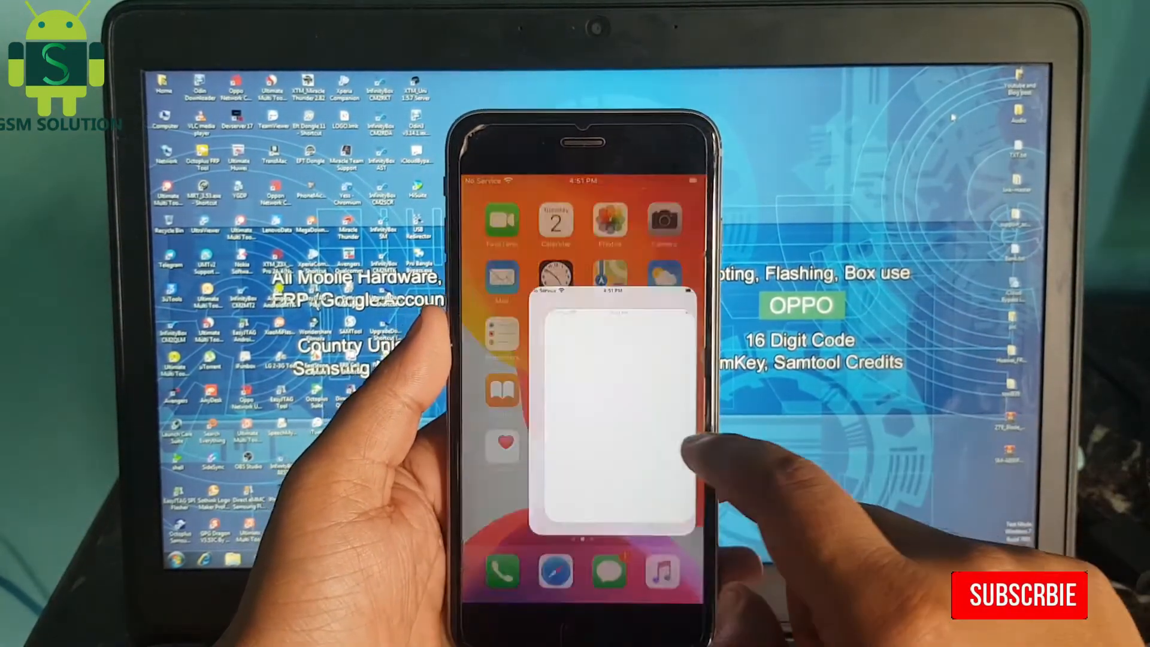
{"action": "left_click", "coordinate": [580, 411]}
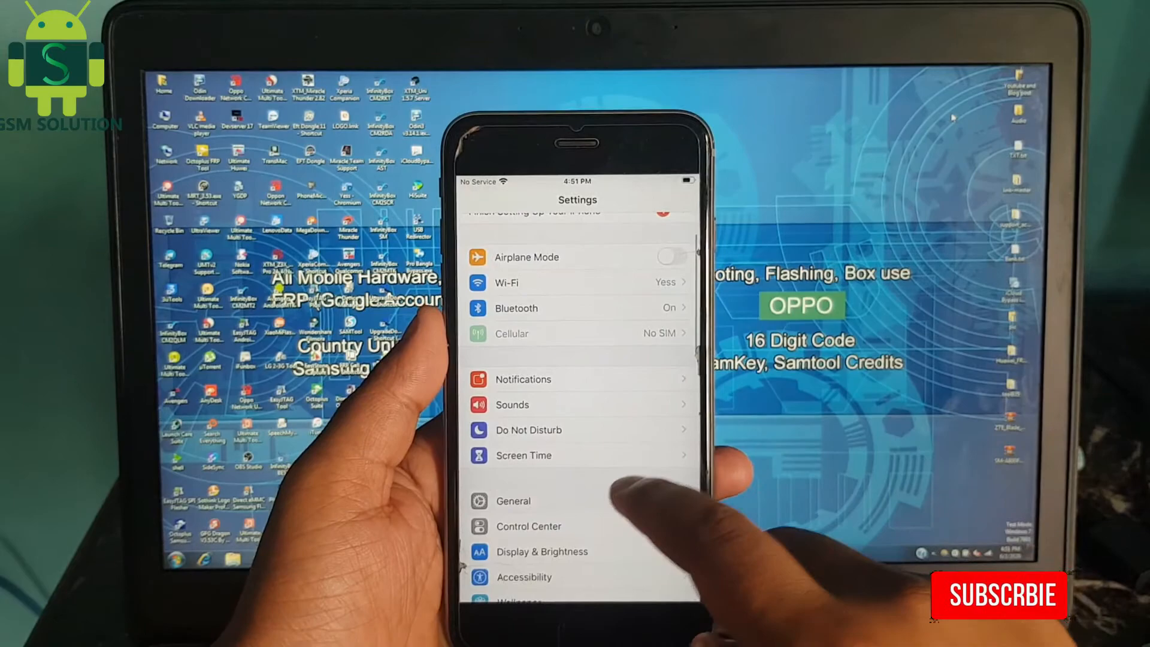
{"action": "left_click", "coordinate": [513, 501]}
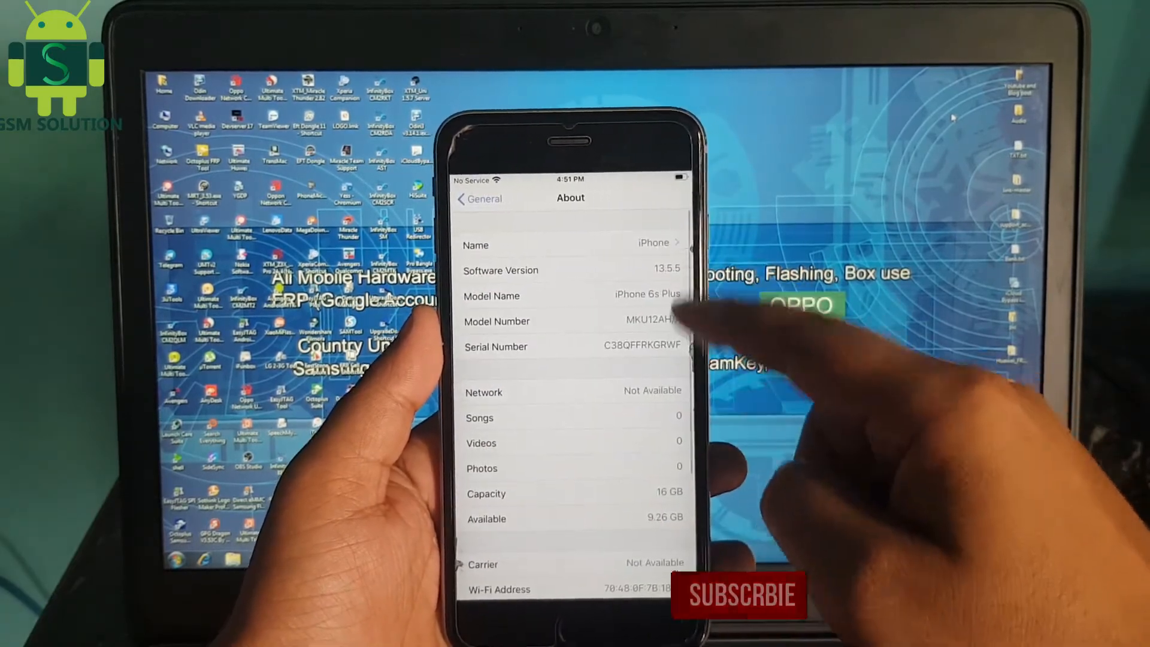